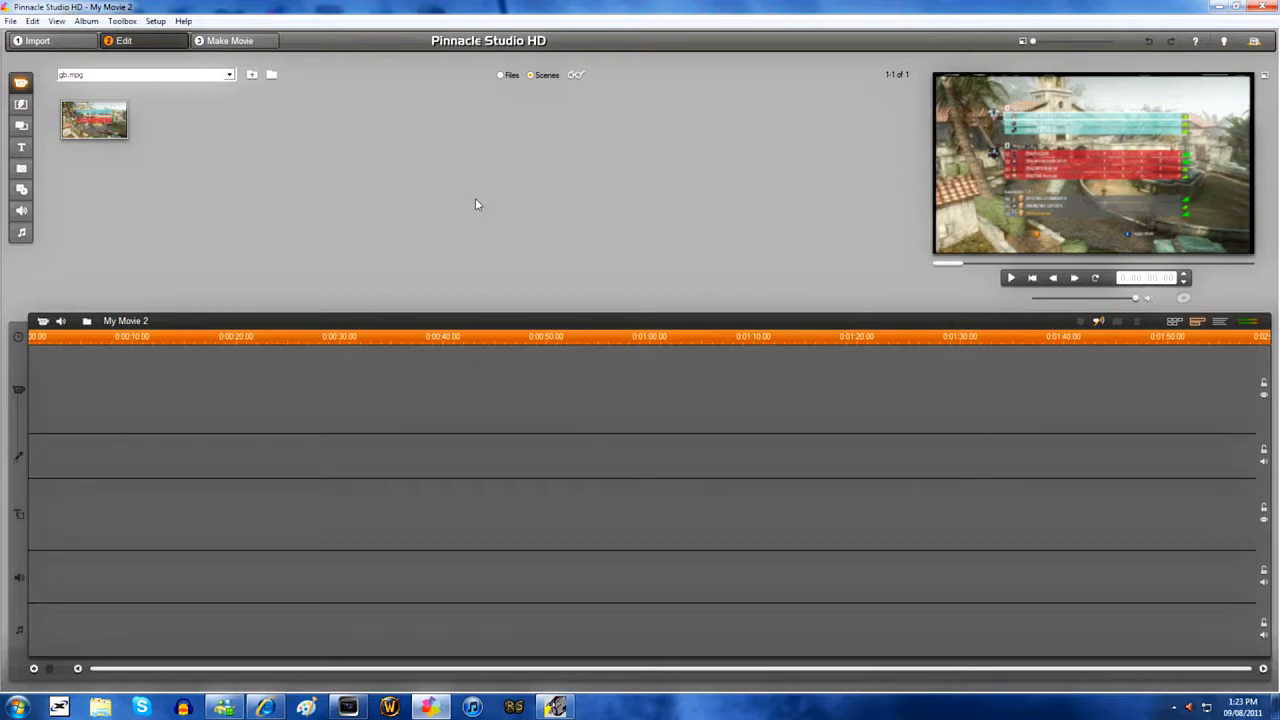
{"action": "mouse_move", "coordinate": [554, 248]}
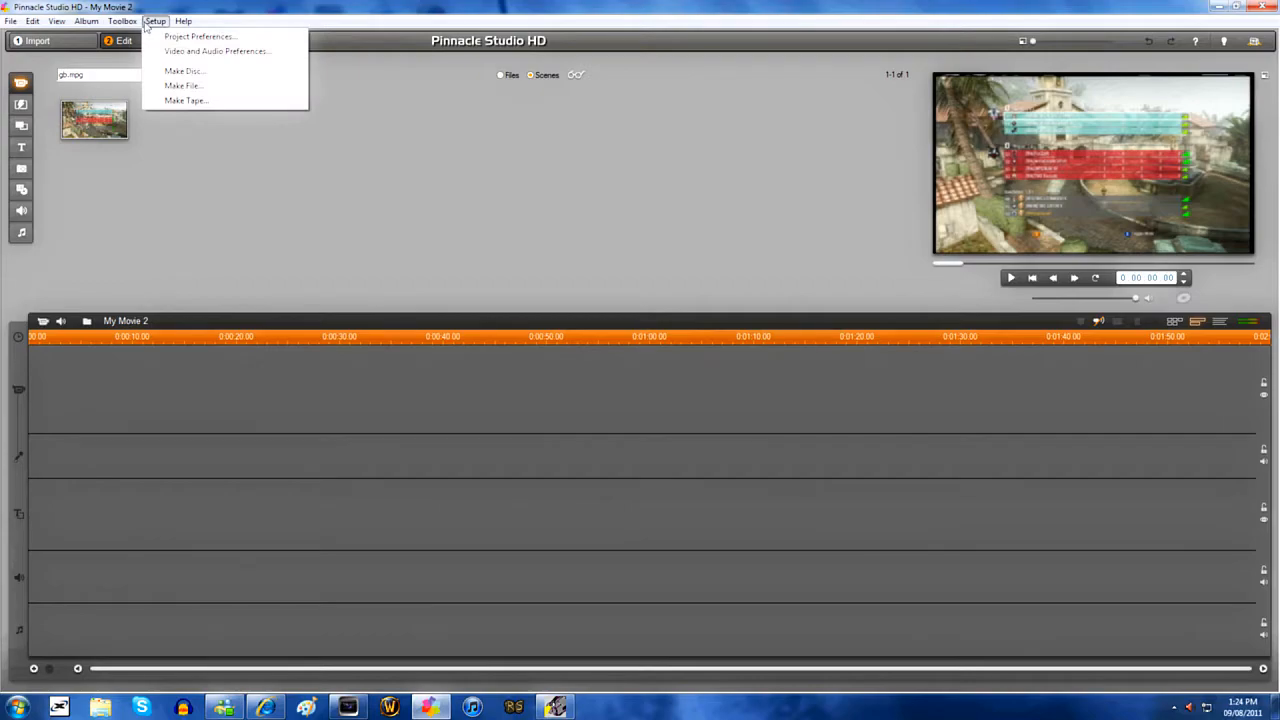
{"action": "mouse_move", "coordinate": [178, 56]}
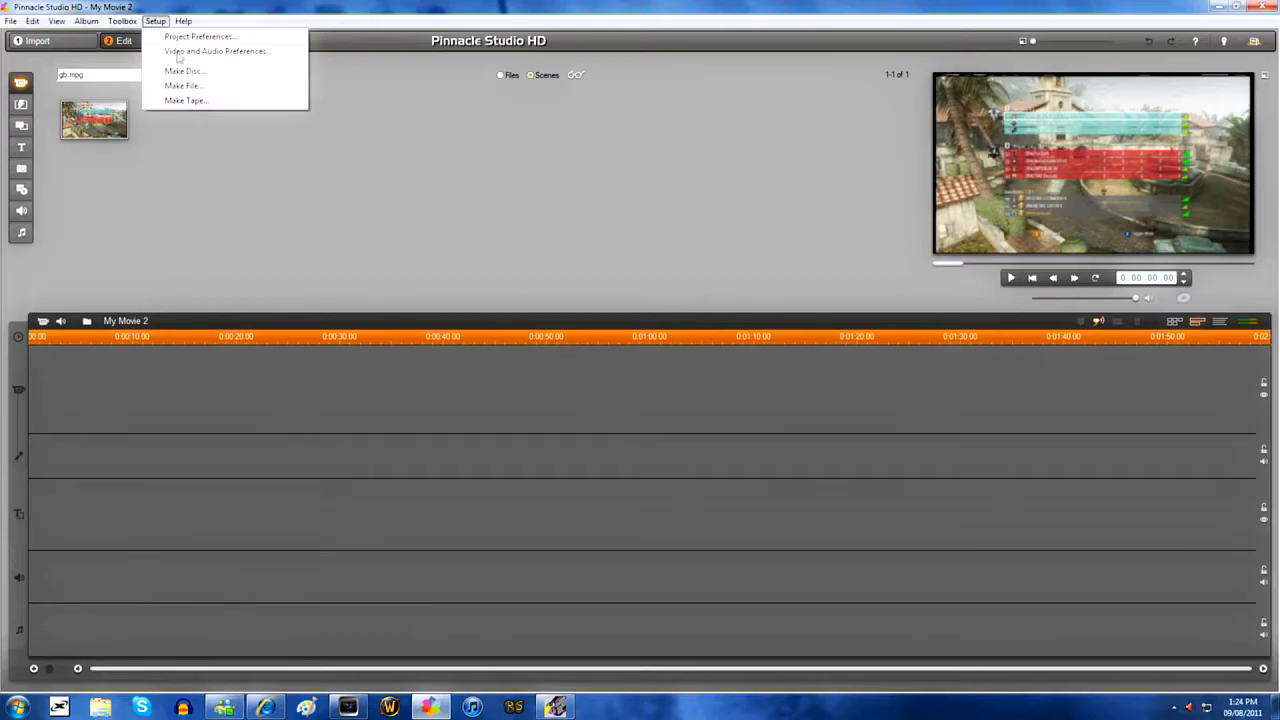
- Set the new-project format to HD 1280x720 30p in Project Preferences
{"action": "left_click", "coordinate": [200, 36]}
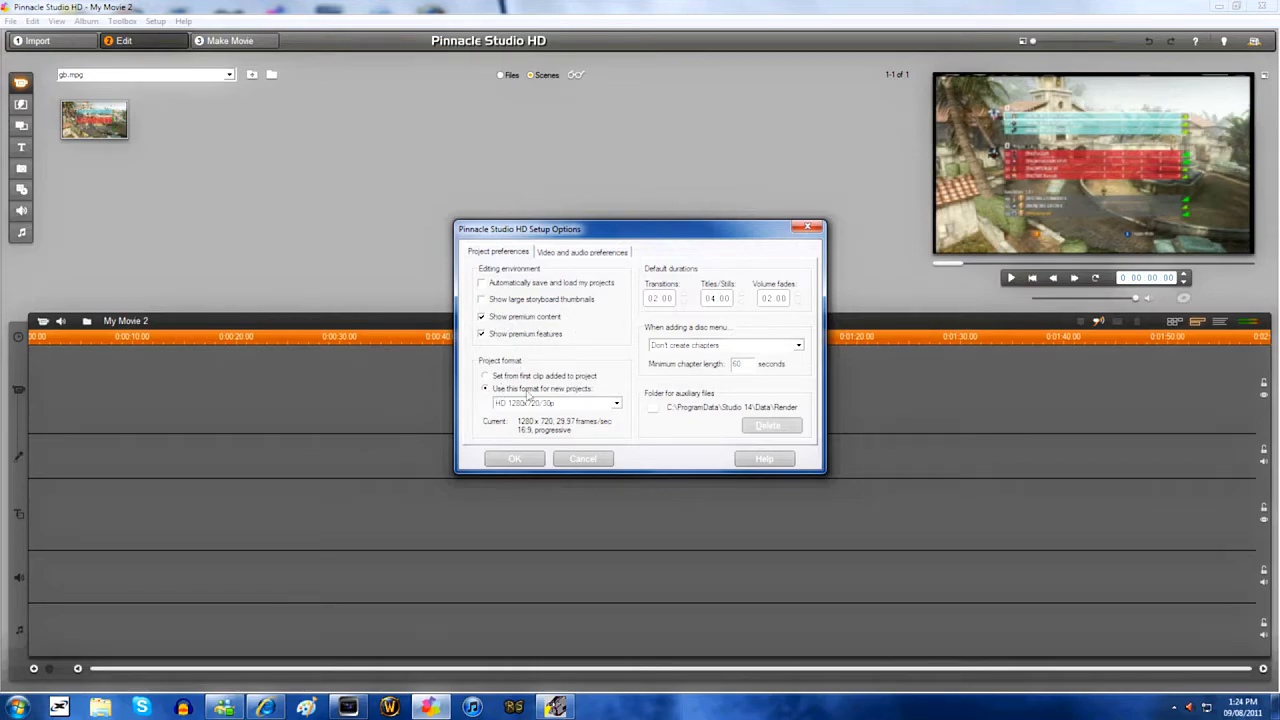
{"action": "left_click", "coordinate": [616, 404]}
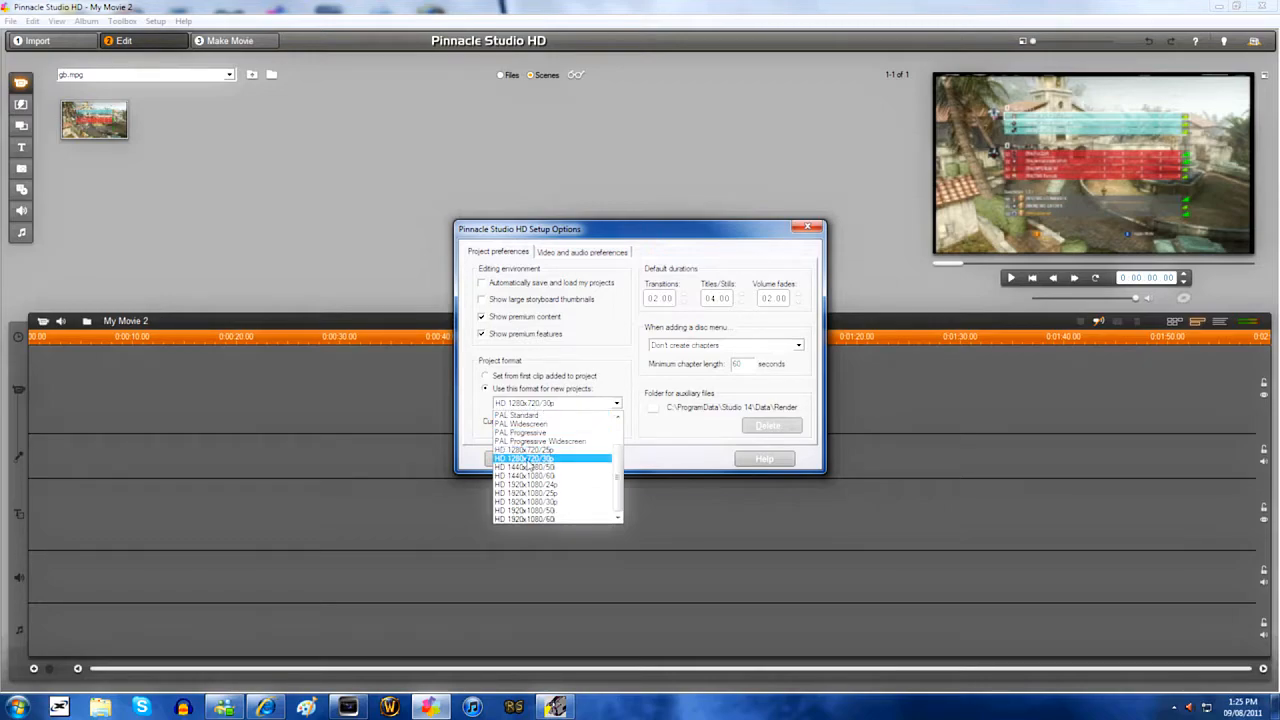
{"action": "left_click", "coordinate": [524, 458]}
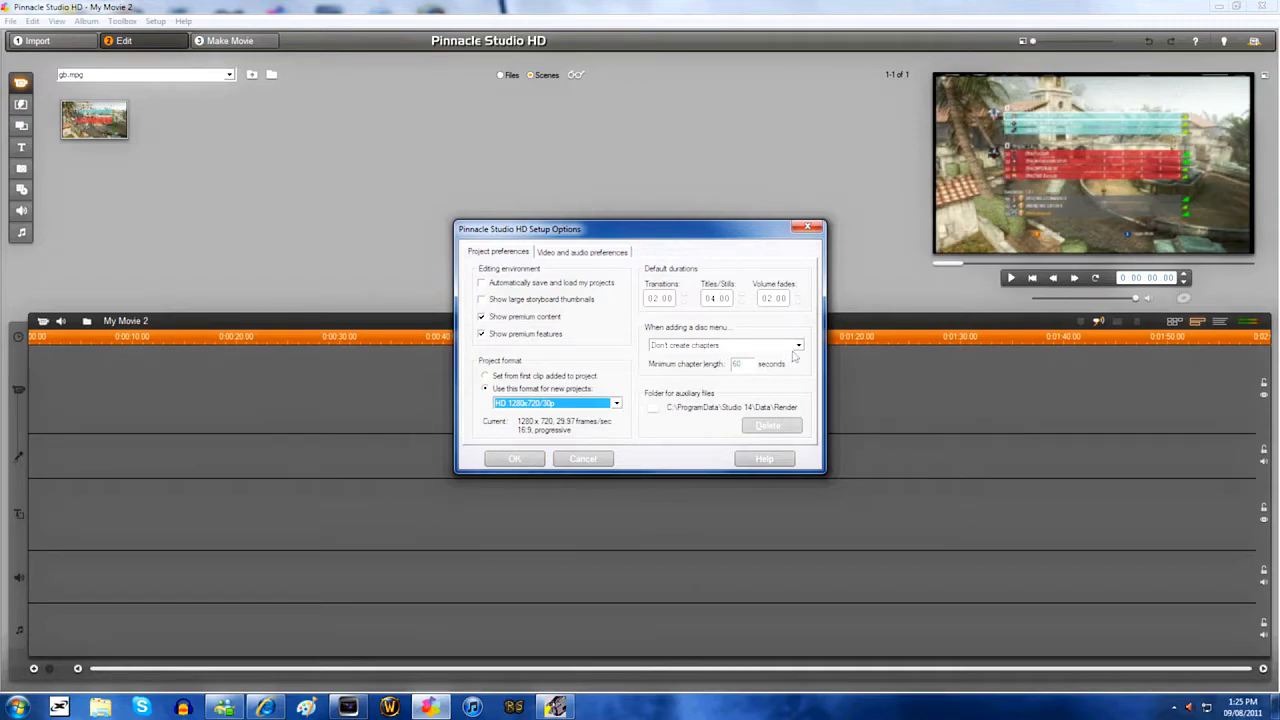
- Choose 'Don't create chapters' for discs and move to the video and audio preferences
{"action": "left_click", "coordinate": [796, 344]}
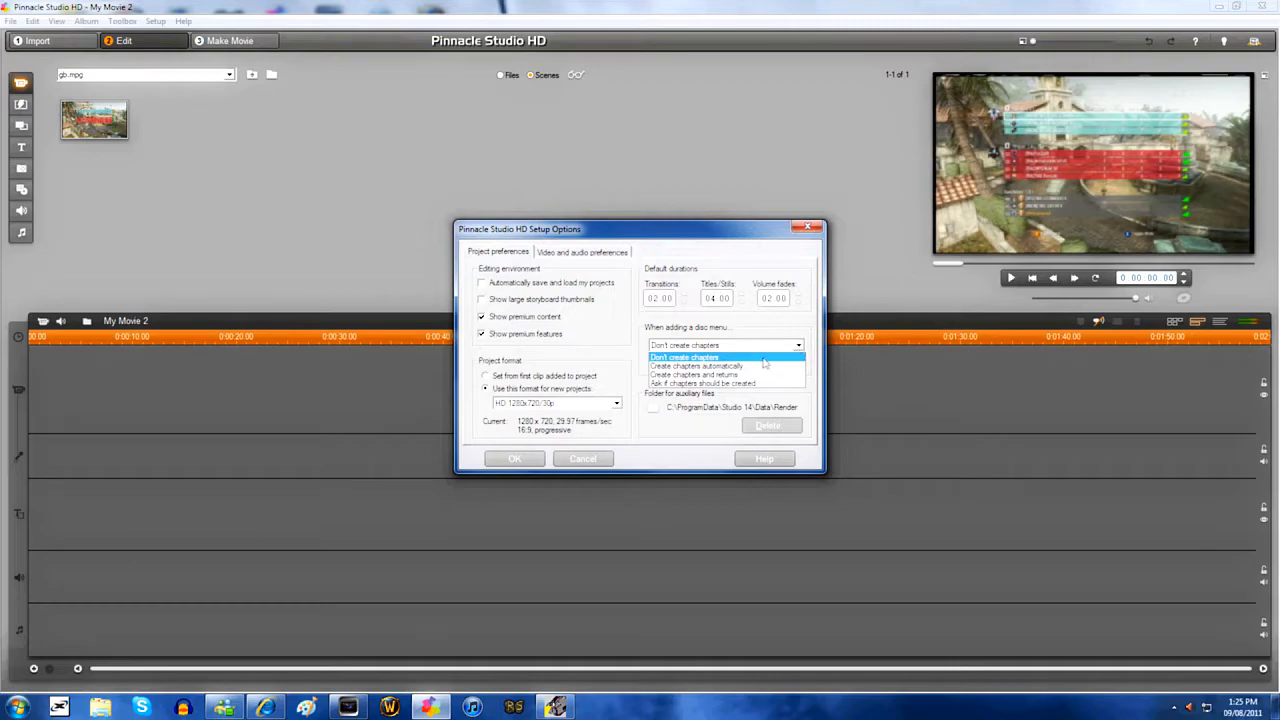
{"action": "left_click", "coordinate": [684, 356]}
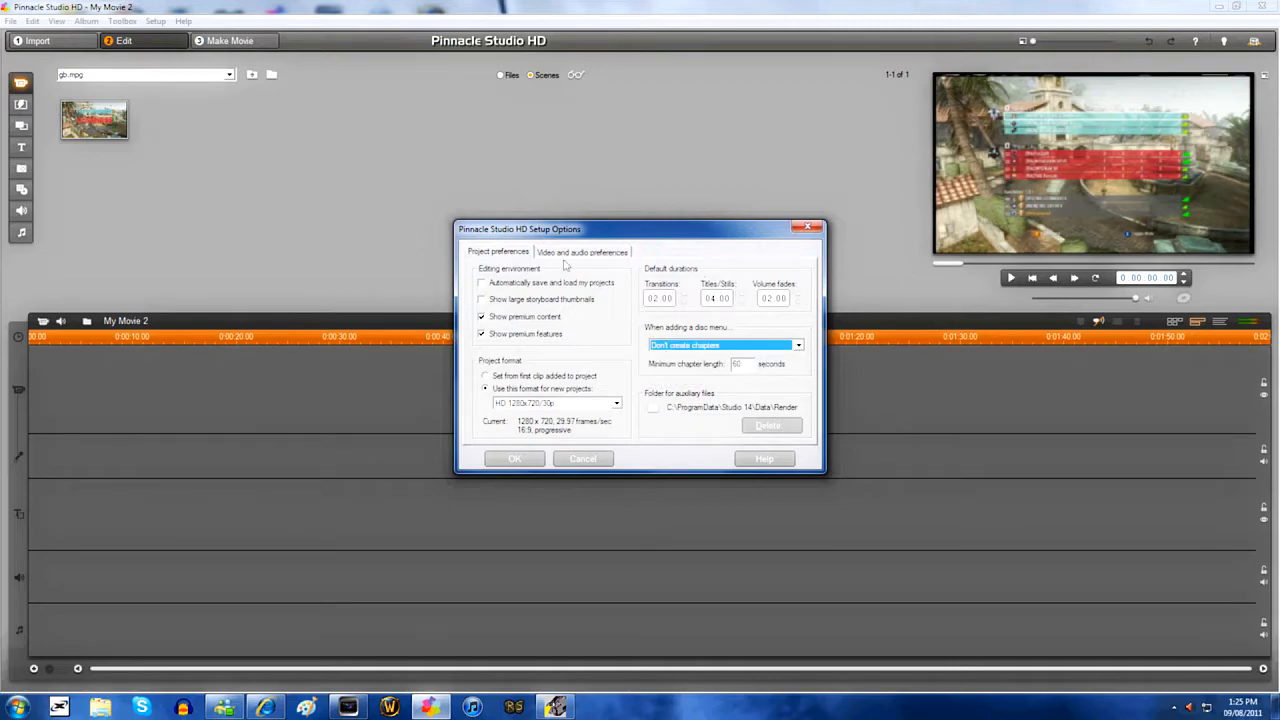
{"action": "left_click", "coordinate": [582, 252]}
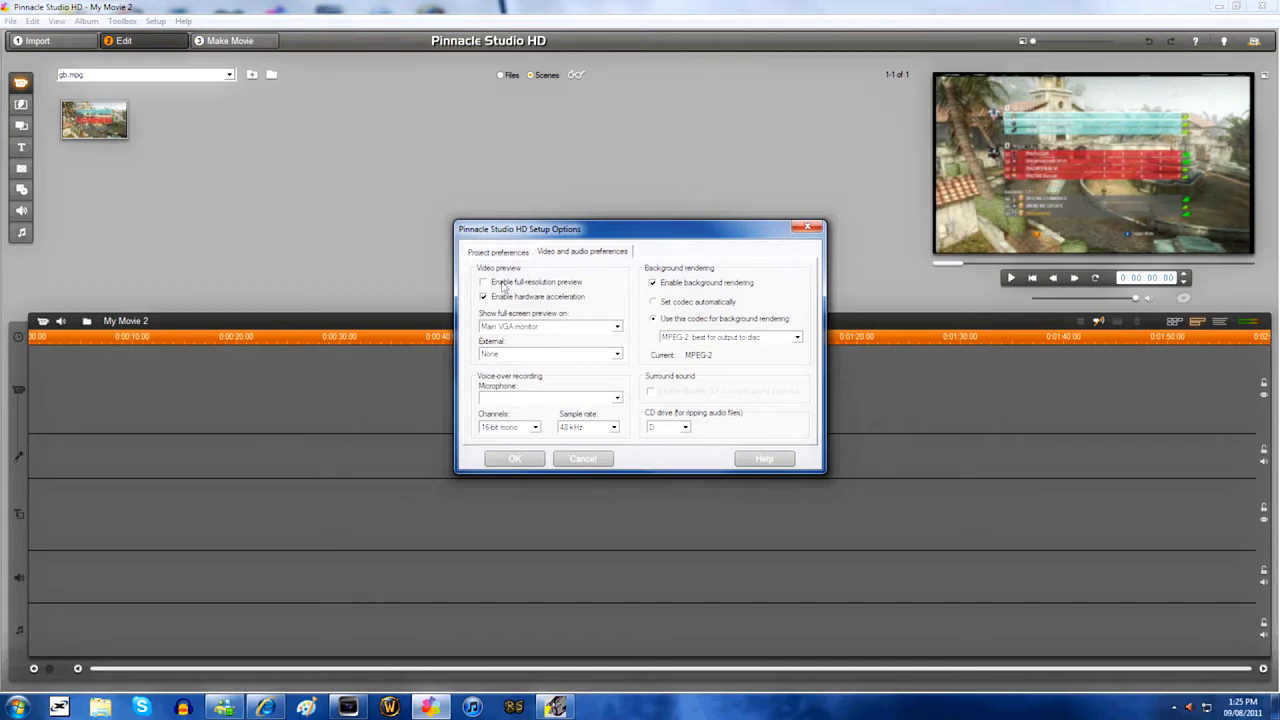
{"action": "mouse_move", "coordinate": [568, 292]}
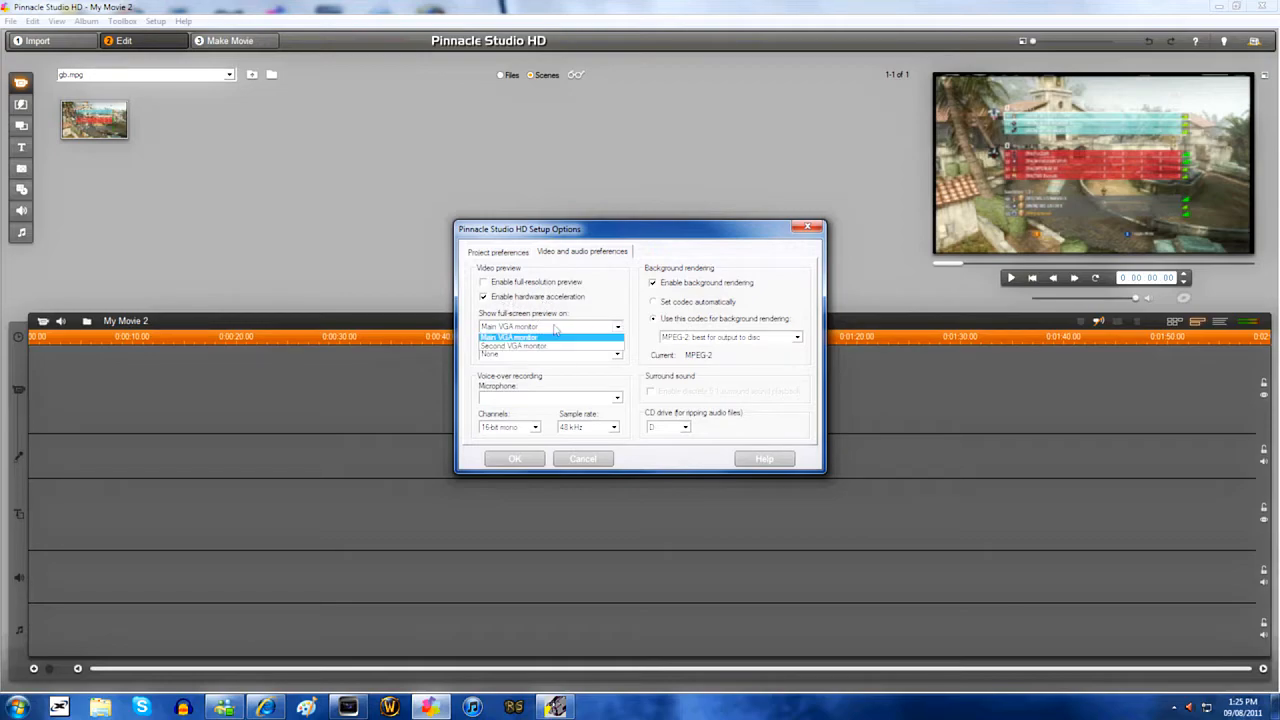
- Preview full-screen on the main VGA monitor and record voice-overs via the Realtek input in stereo
{"action": "left_click", "coordinate": [510, 324]}
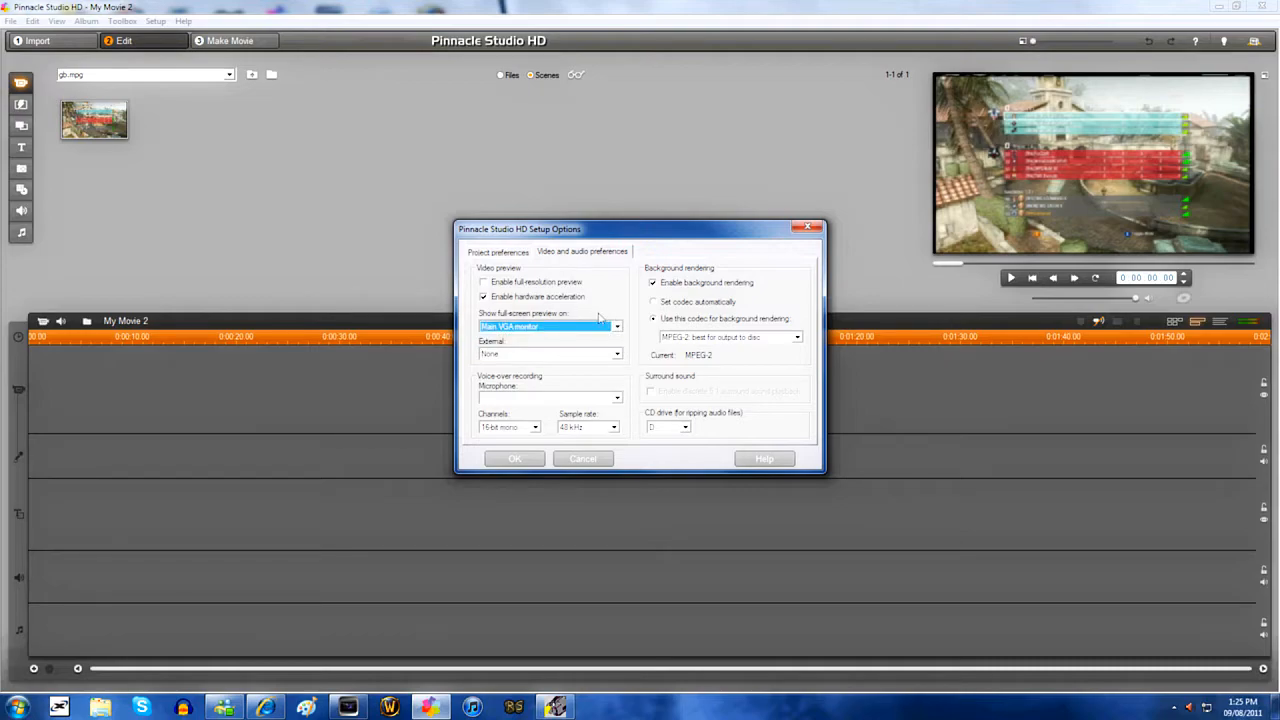
{"action": "mouse_move", "coordinate": [596, 348]}
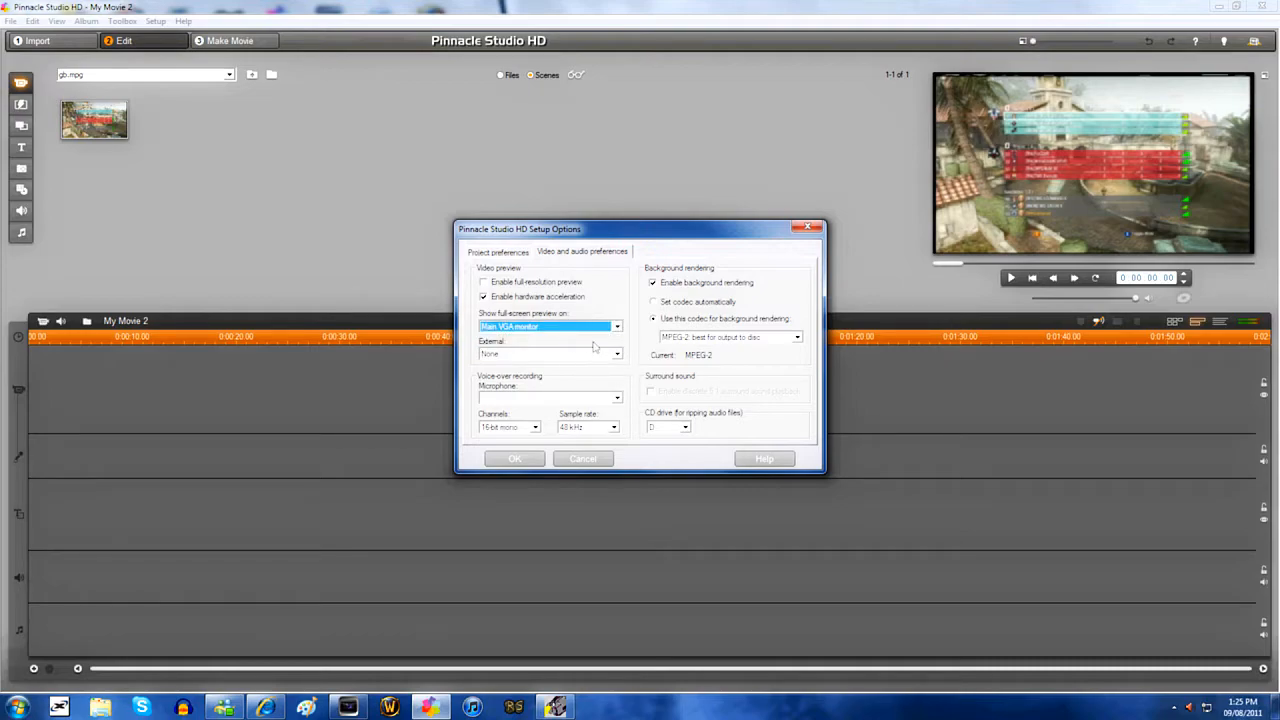
{"action": "mouse_move", "coordinate": [616, 404]}
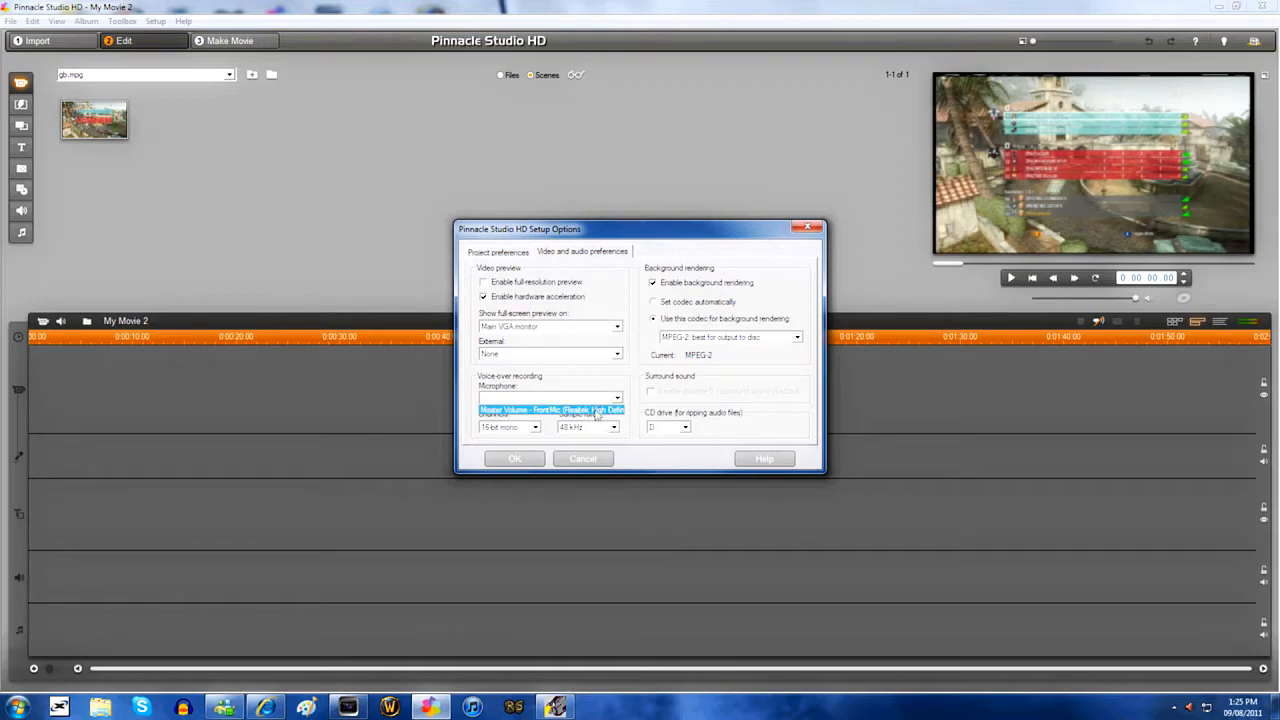
{"action": "left_click", "coordinate": [548, 396]}
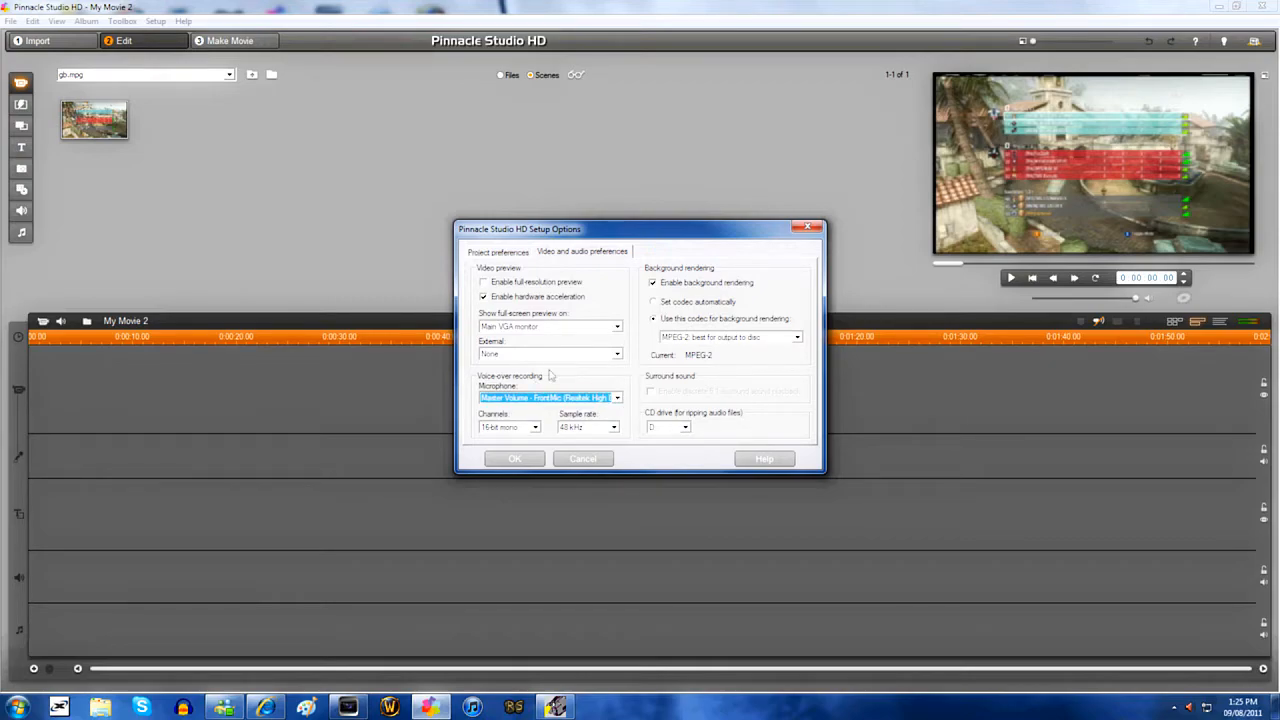
{"action": "left_click", "coordinate": [536, 428]}
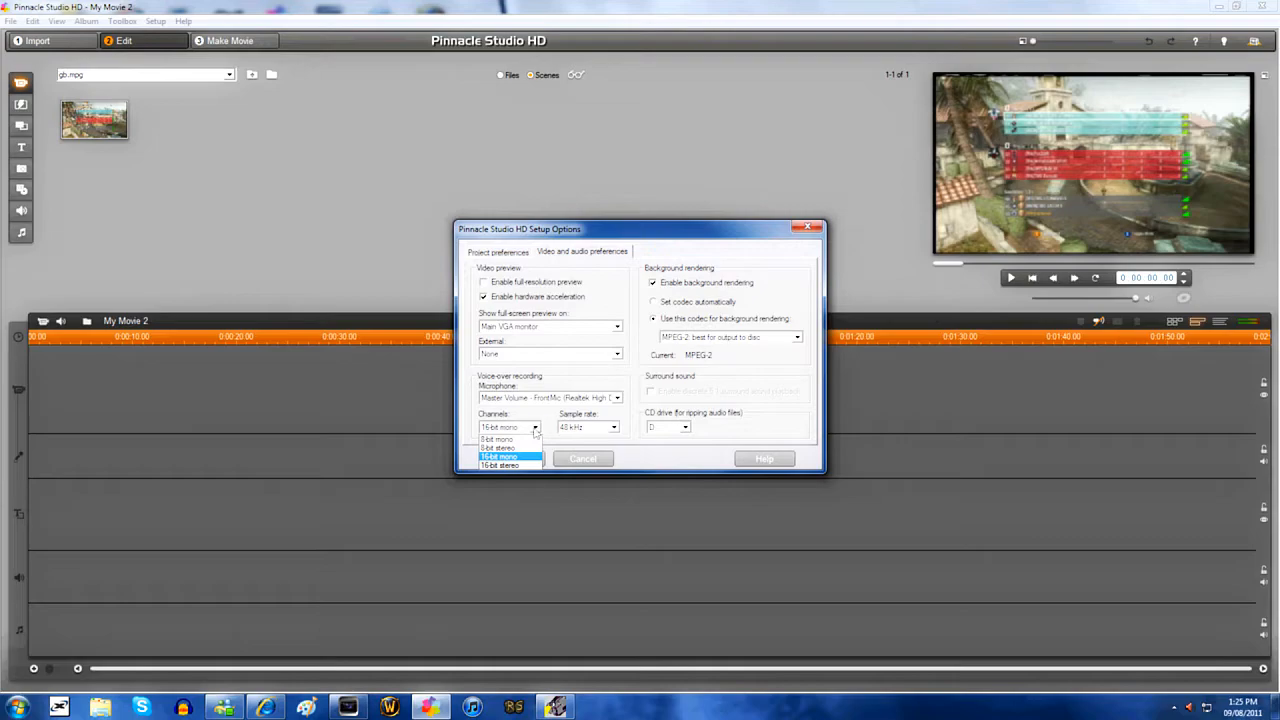
{"action": "left_click", "coordinate": [614, 428]}
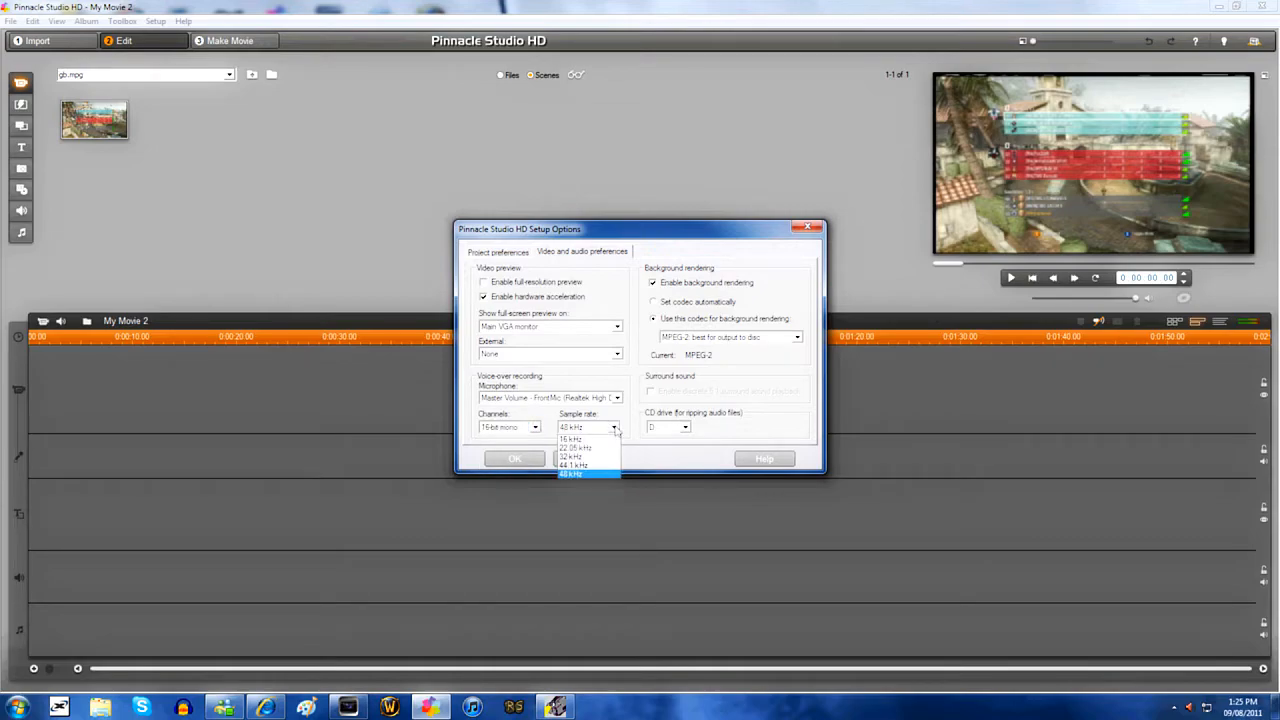
- Set the sample rate to 48 kHz, background rendering to MPEG-2, and confirm the preferences
{"action": "left_click", "coordinate": [572, 472]}
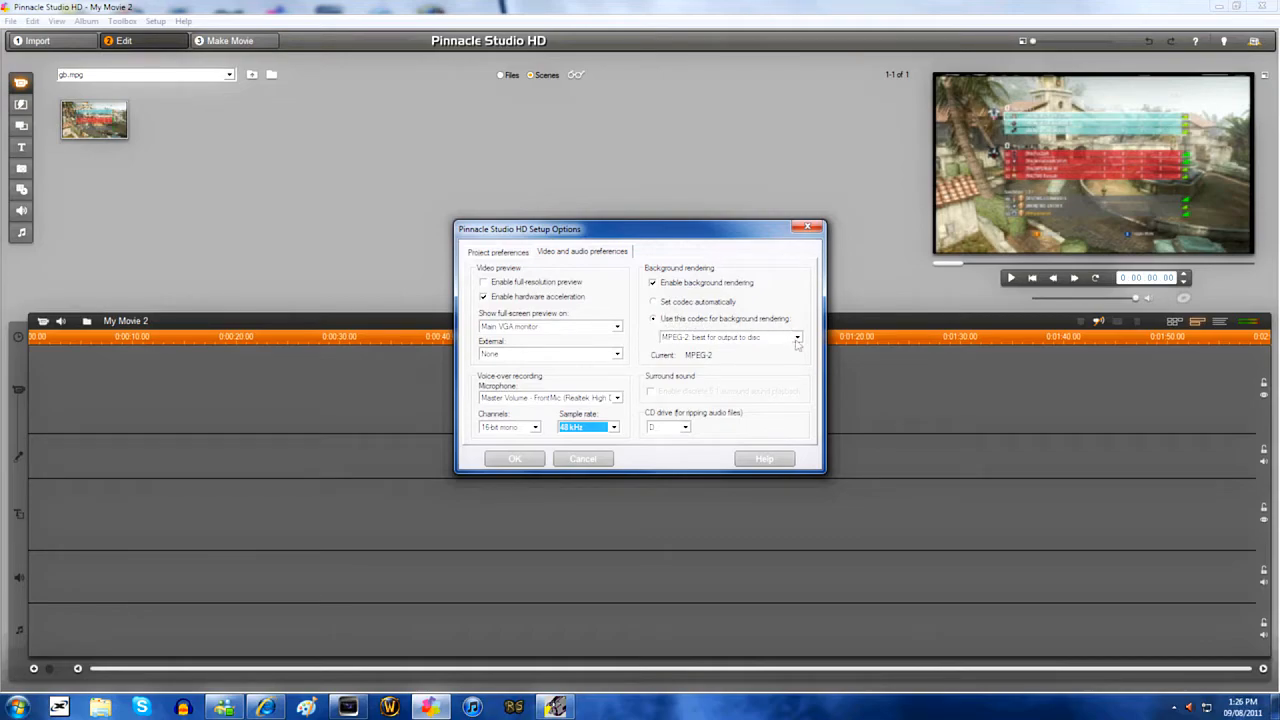
{"action": "left_click", "coordinate": [796, 336]}
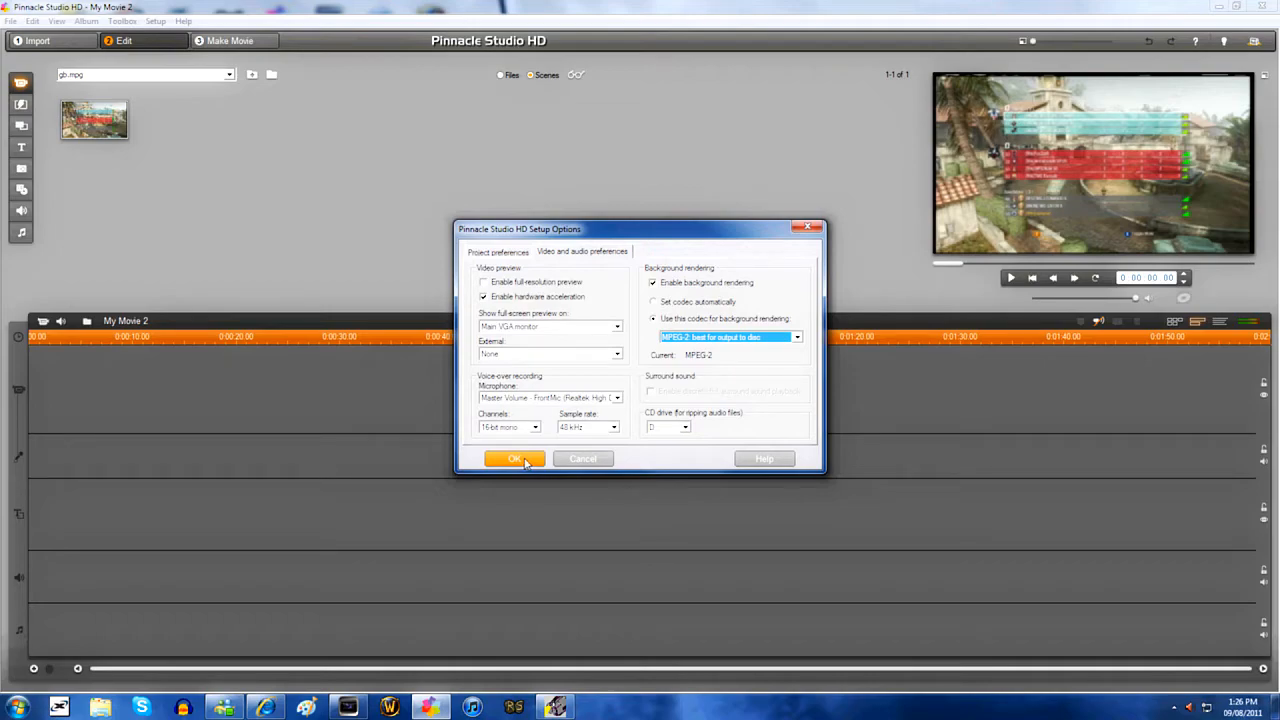
{"action": "left_click", "coordinate": [512, 458]}
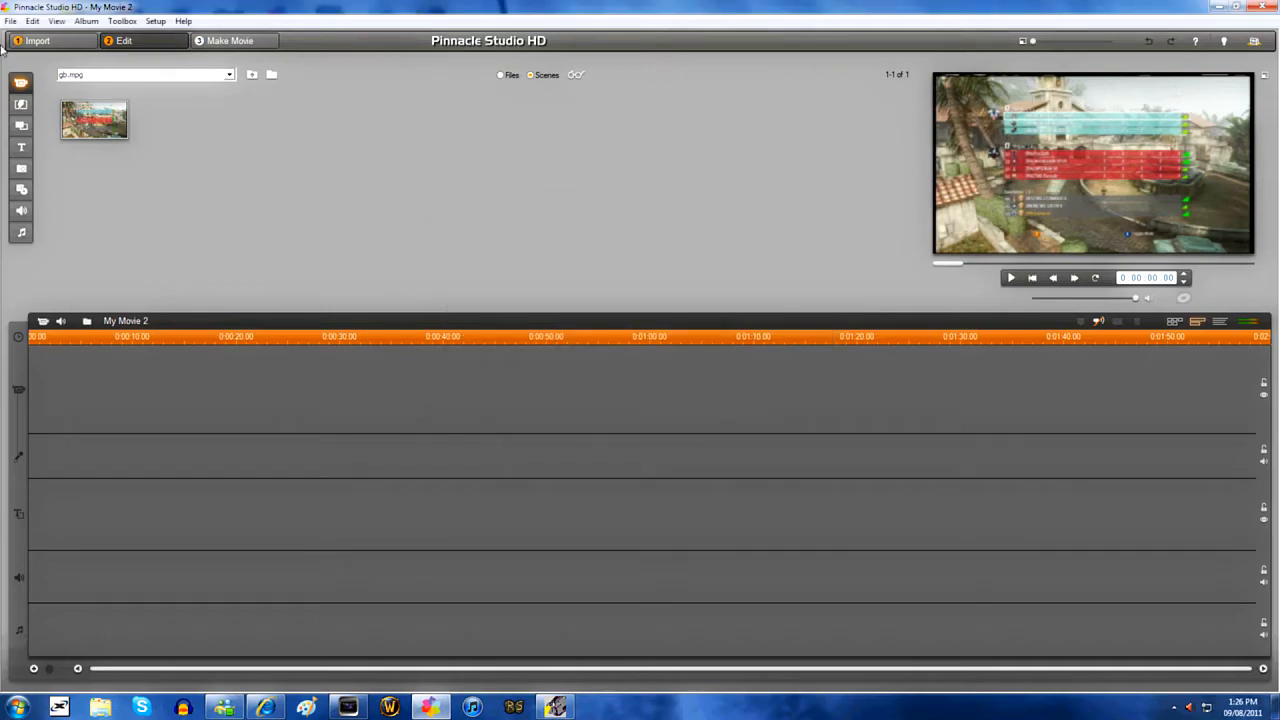
- Switch to Studio Import showing the Dazzle DVC100 live capture feed
{"action": "left_click", "coordinate": [36, 40]}
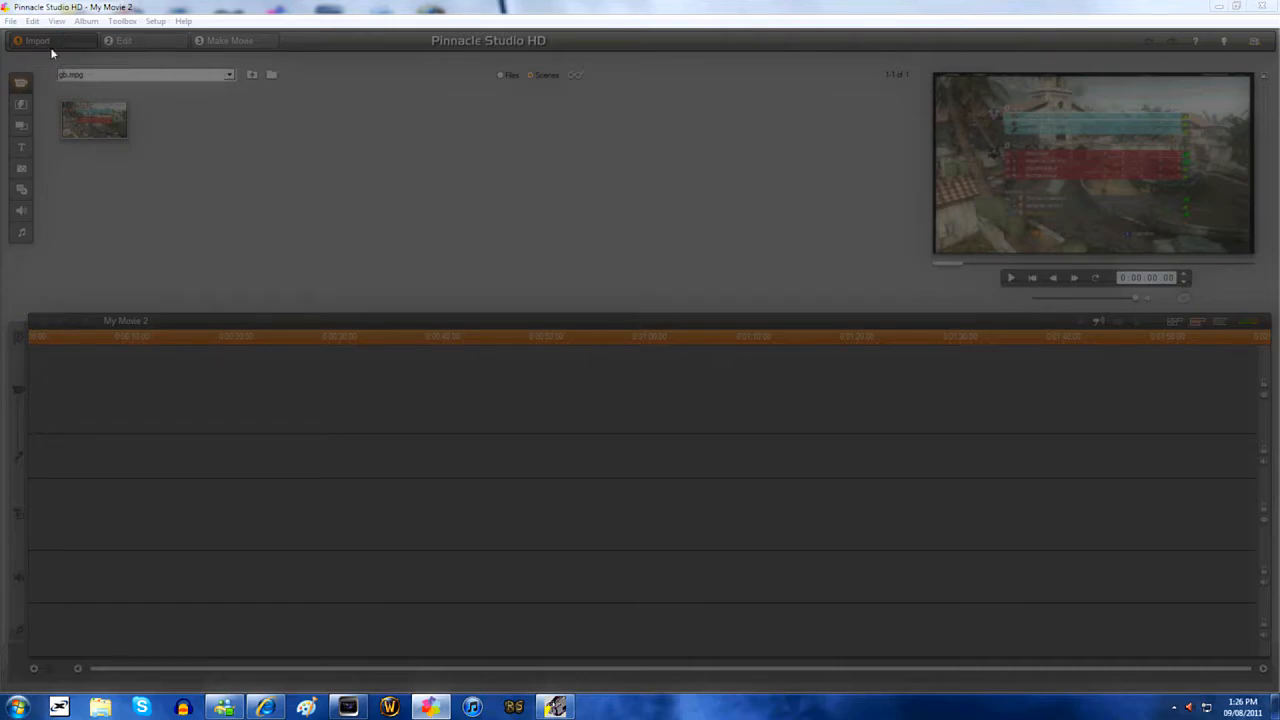
{"action": "left_click", "coordinate": [36, 40]}
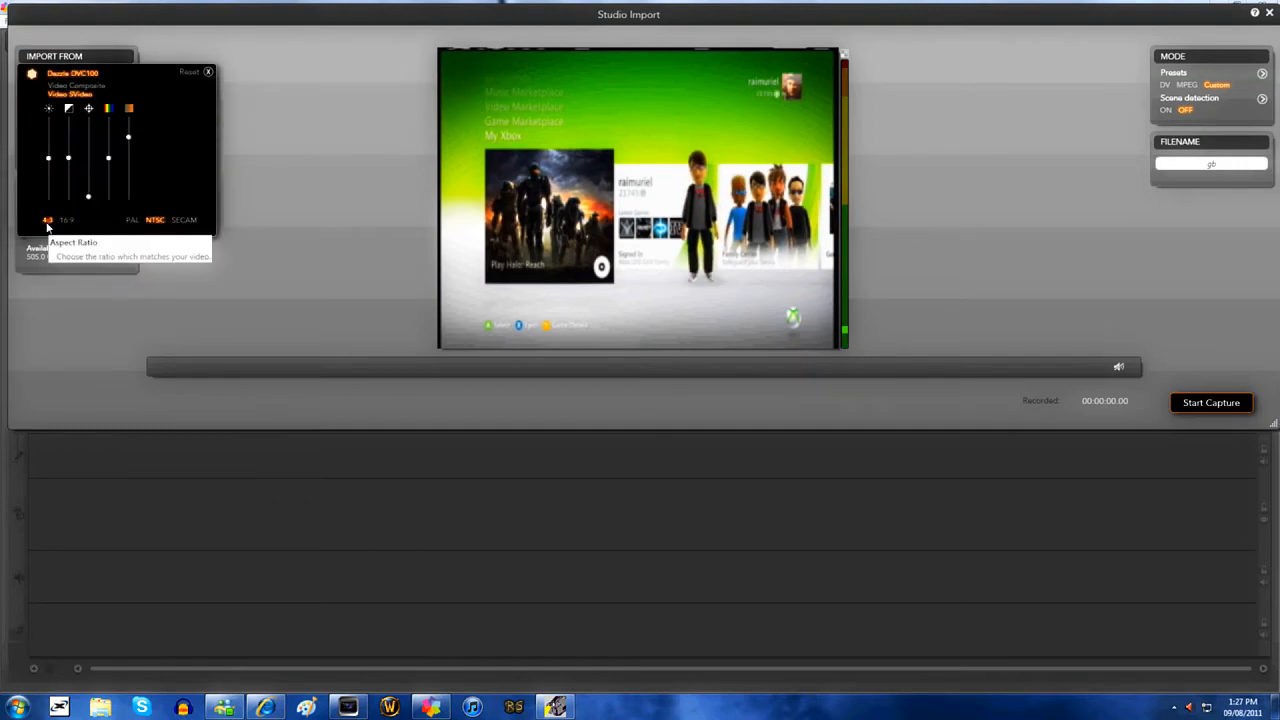
- Set the Dazzle capture aspect ratio to 16:9 with adjusted sharpness and saturation, then close the settings
{"action": "left_click", "coordinate": [66, 218]}
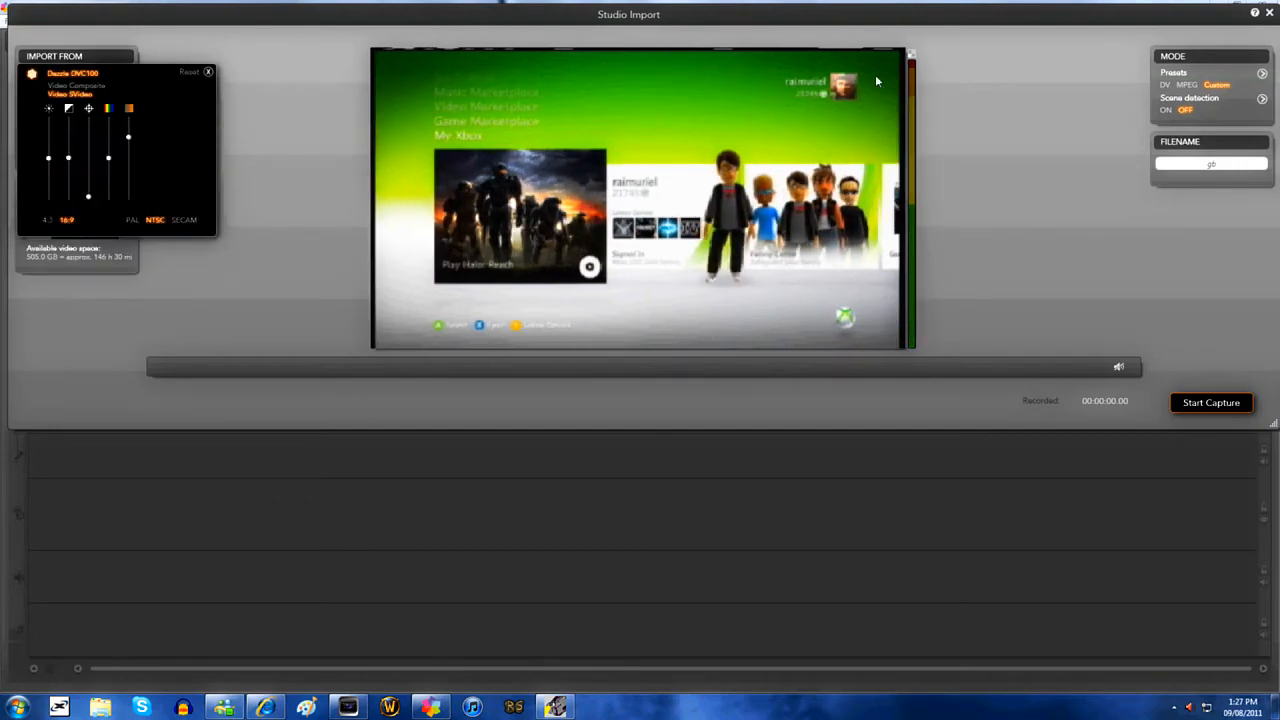
{"action": "mouse_move", "coordinate": [156, 218]}
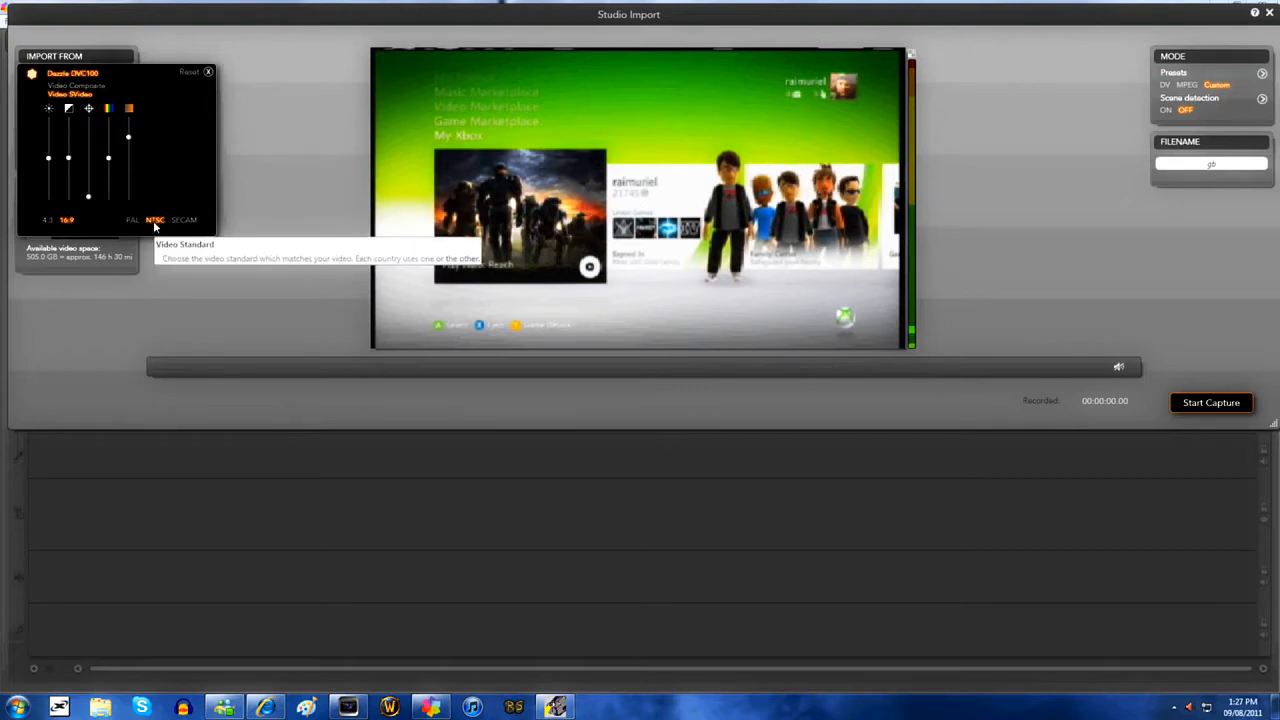
{"action": "mouse_move", "coordinate": [88, 200]}
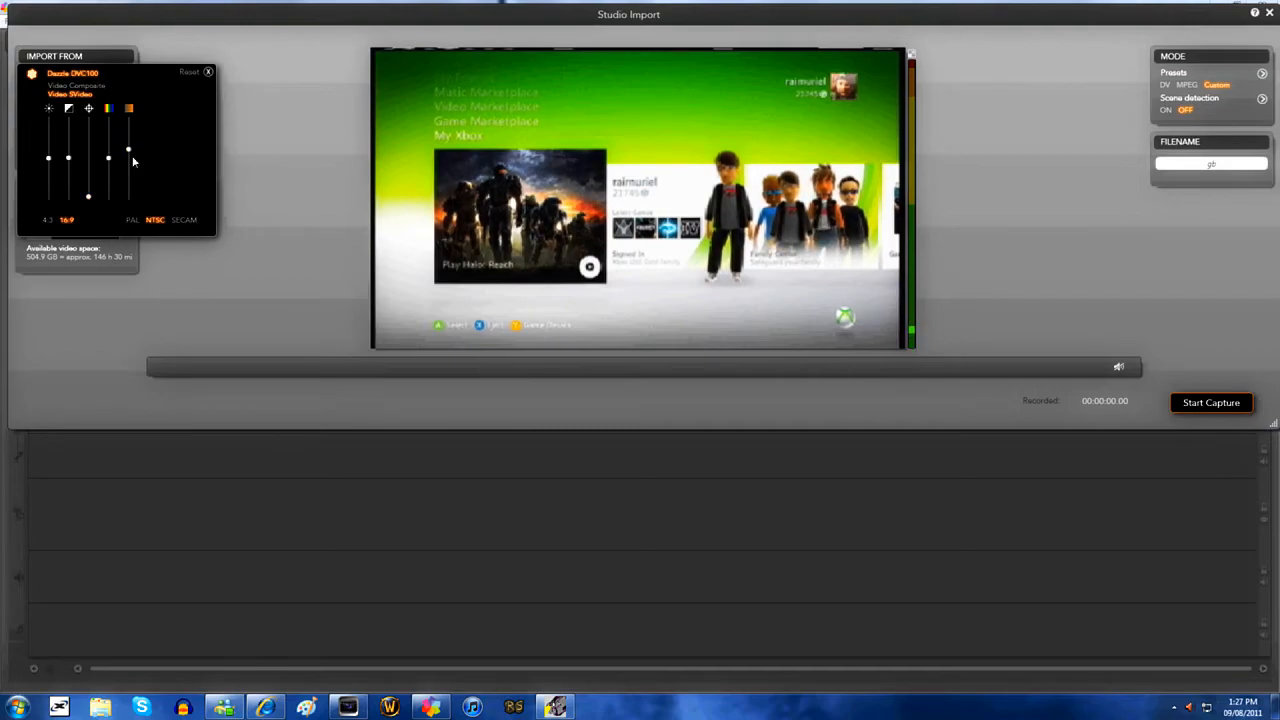
{"action": "mouse_move", "coordinate": [128, 136]}
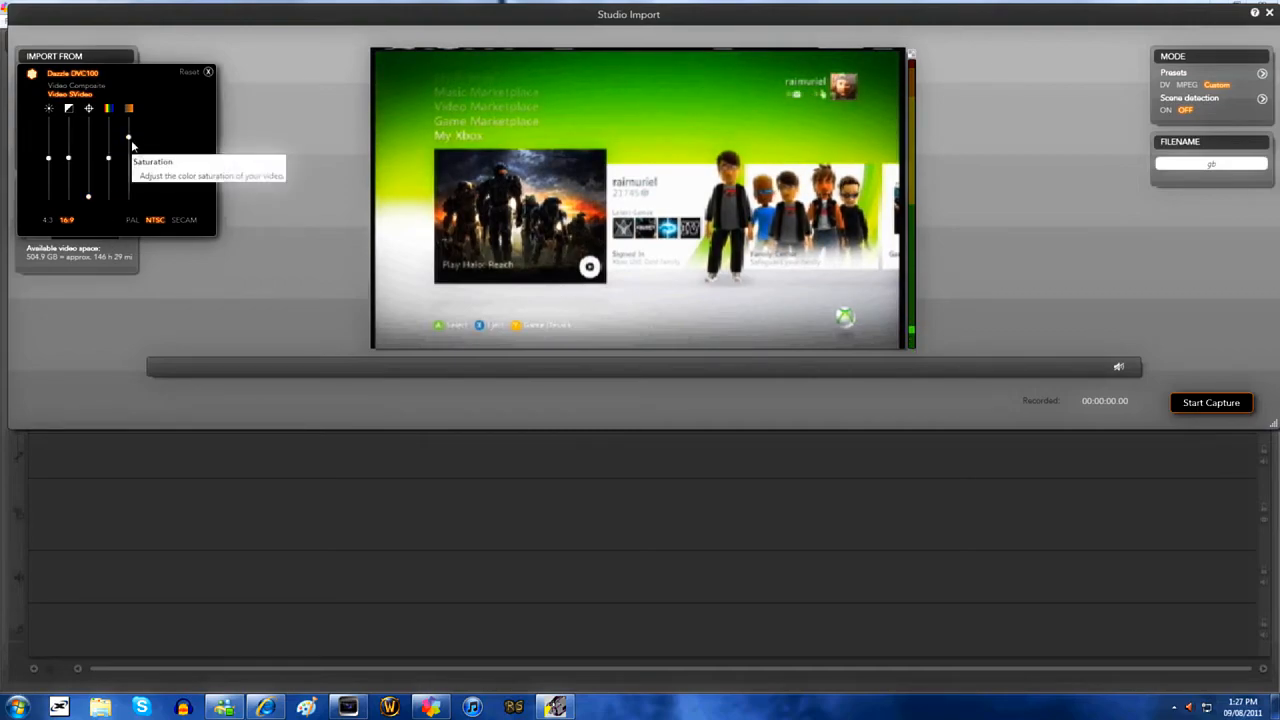
{"action": "mouse_move", "coordinate": [108, 160]}
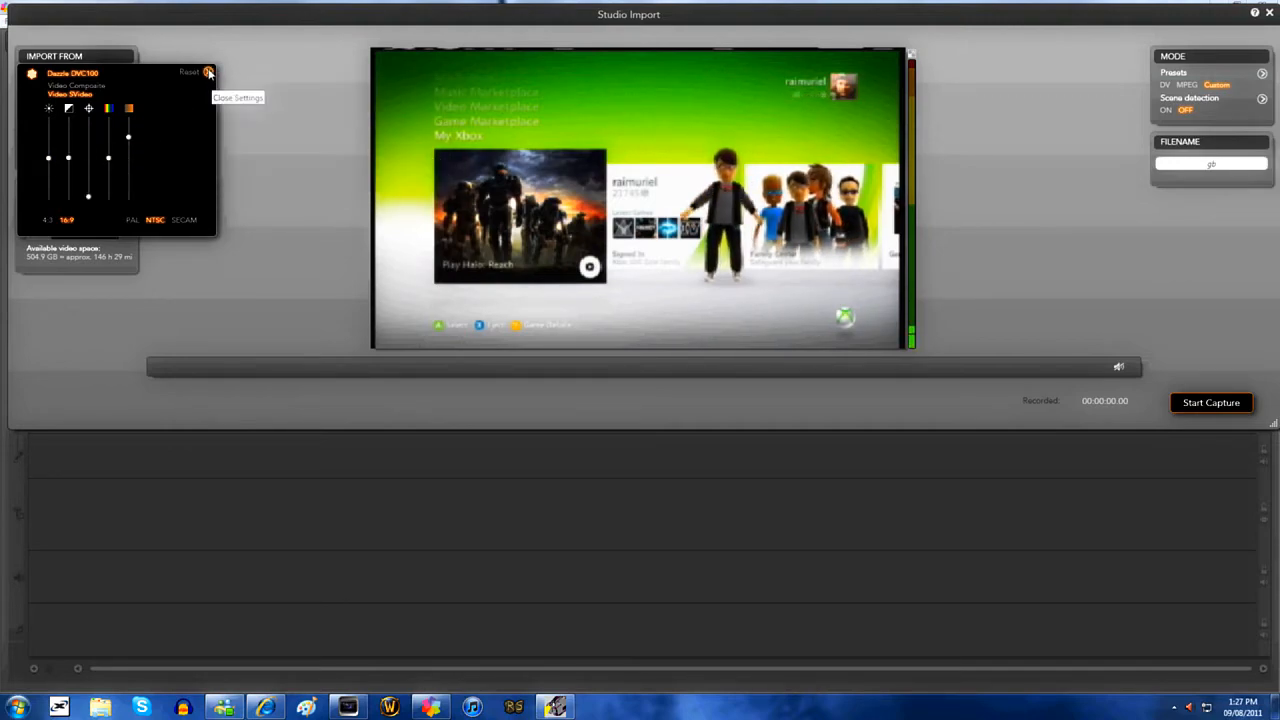
{"action": "left_click", "coordinate": [208, 72]}
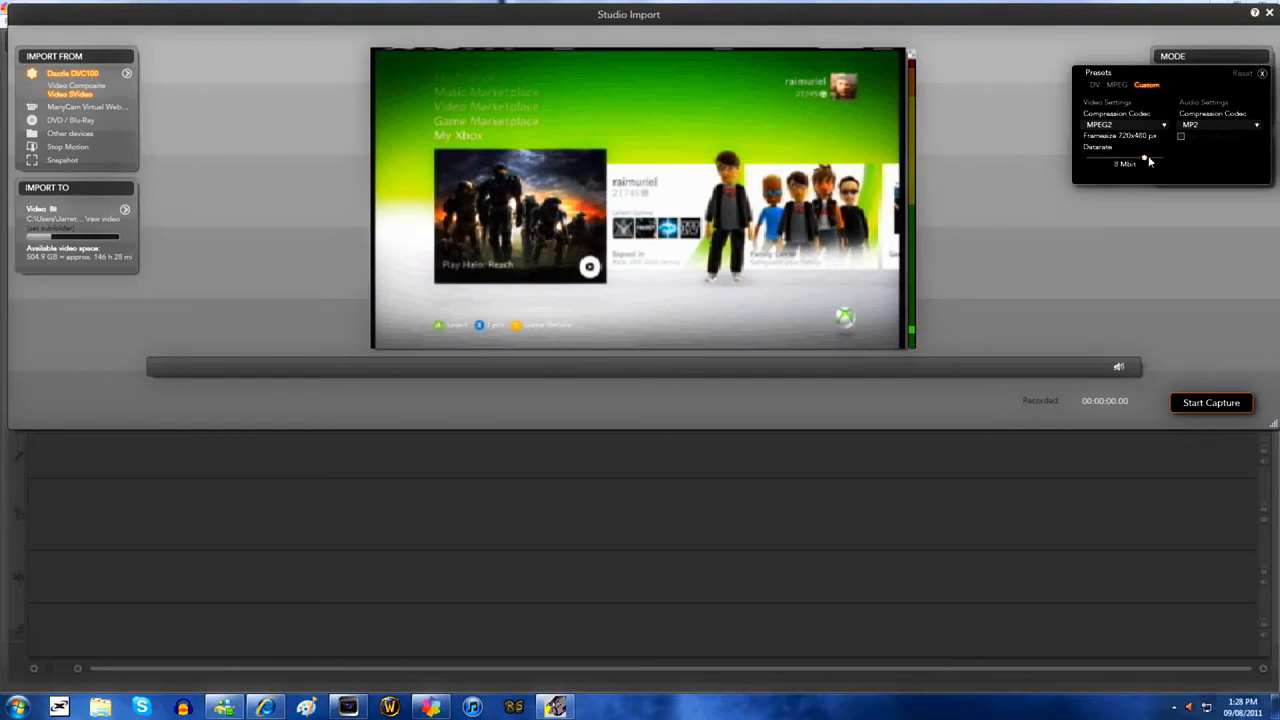
- Close the custom MPEG-2 capture panel and the importer, returning to the My Movie 2 editor
{"action": "left_click", "coordinate": [1256, 124]}
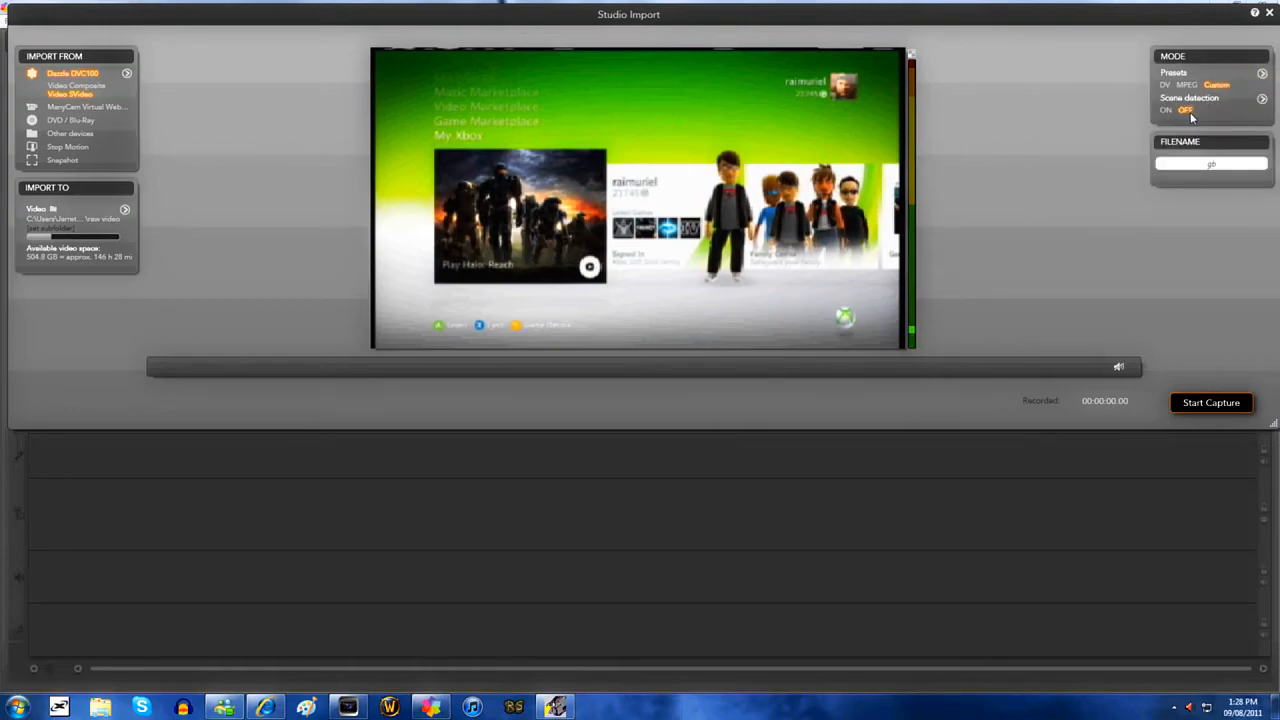
{"action": "mouse_move", "coordinate": [1120, 366]}
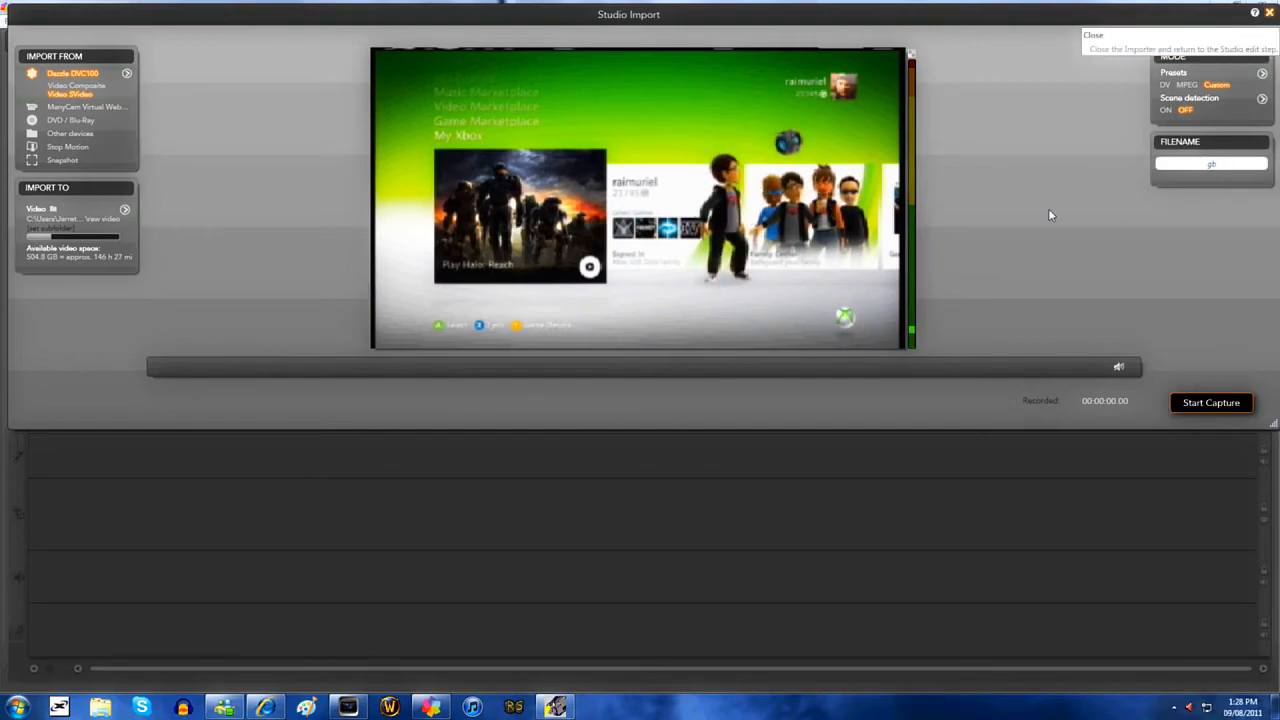
{"action": "left_click", "coordinate": [1092, 36]}
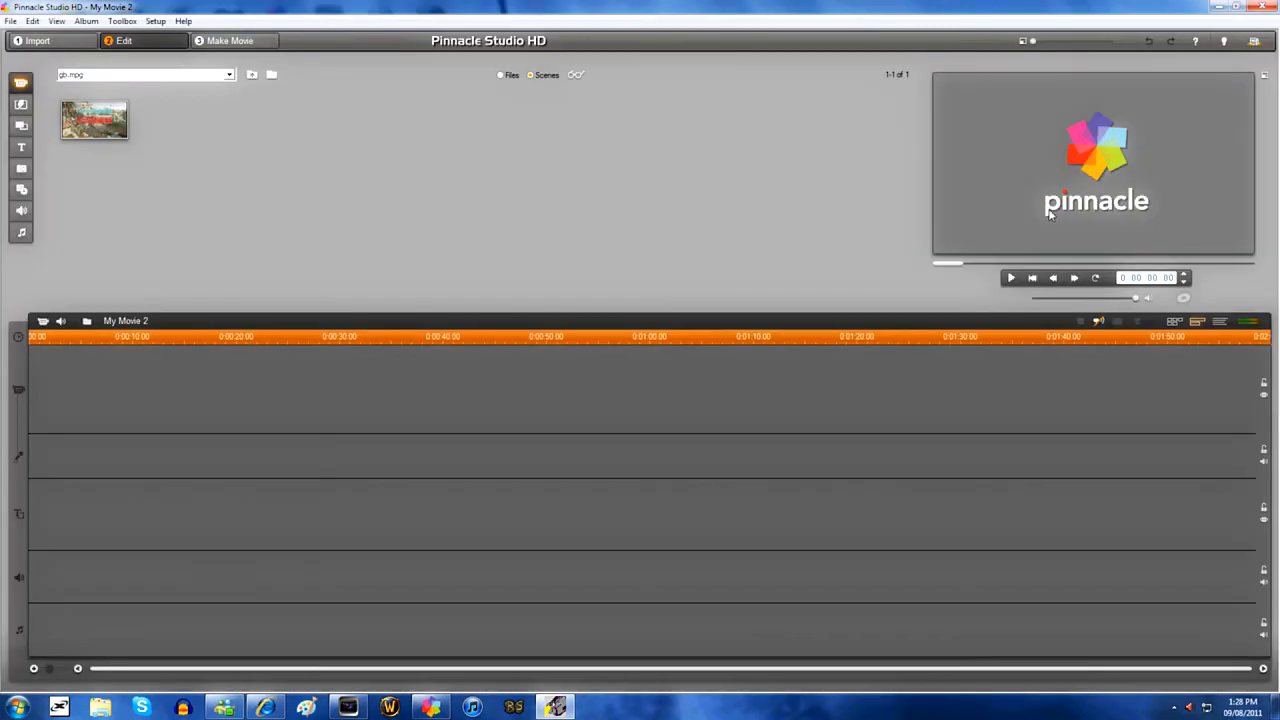